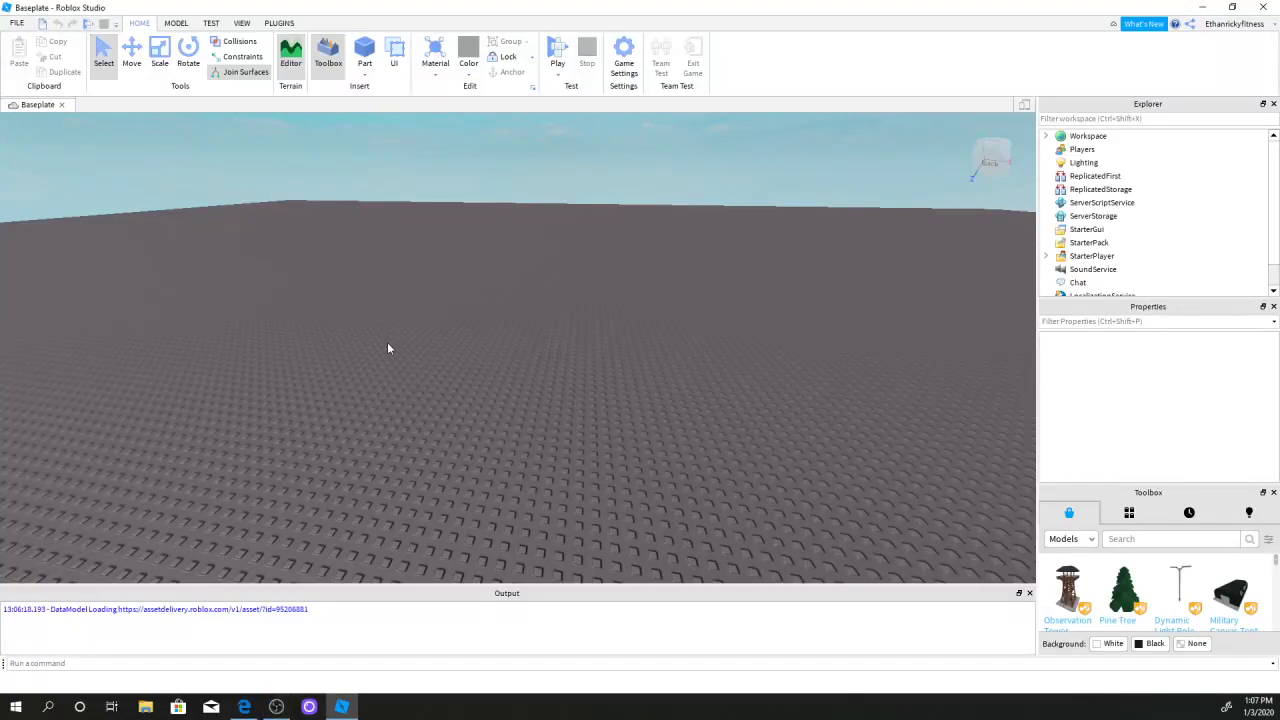
mouse_move(394, 374)
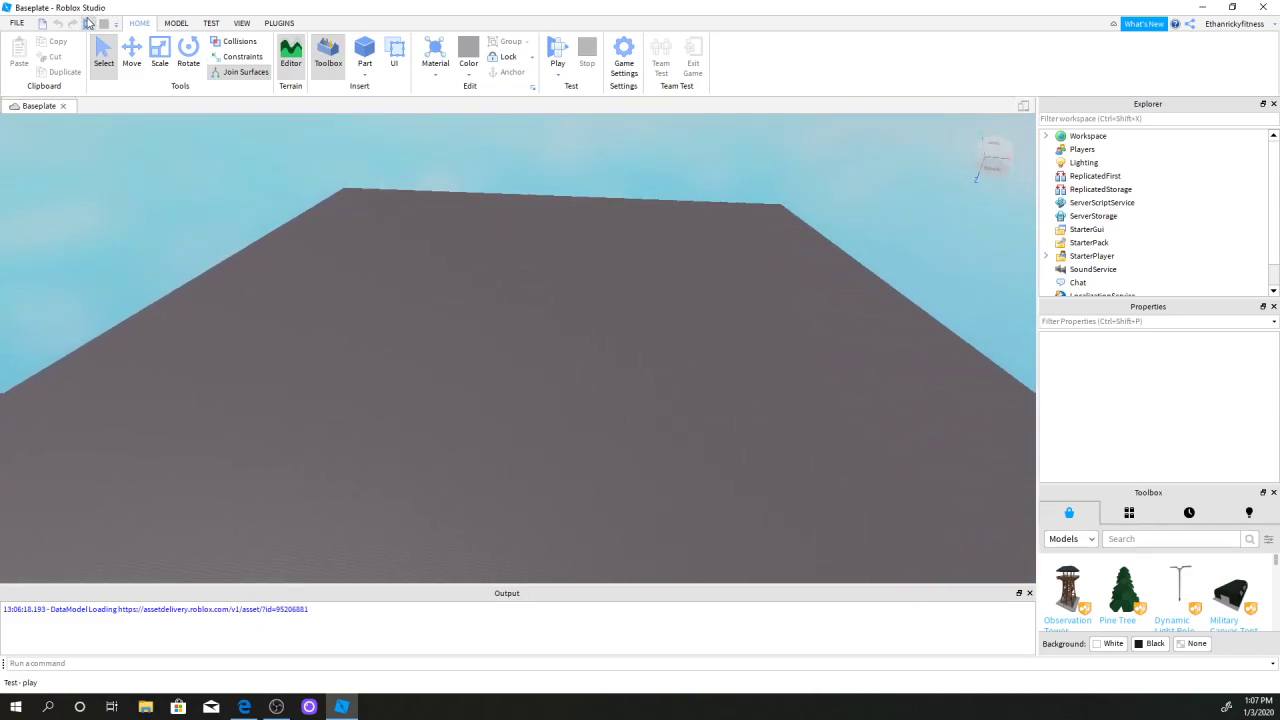
Step: Start a play test of the baseplate so the running game builds its Chat modules
click(556, 52)
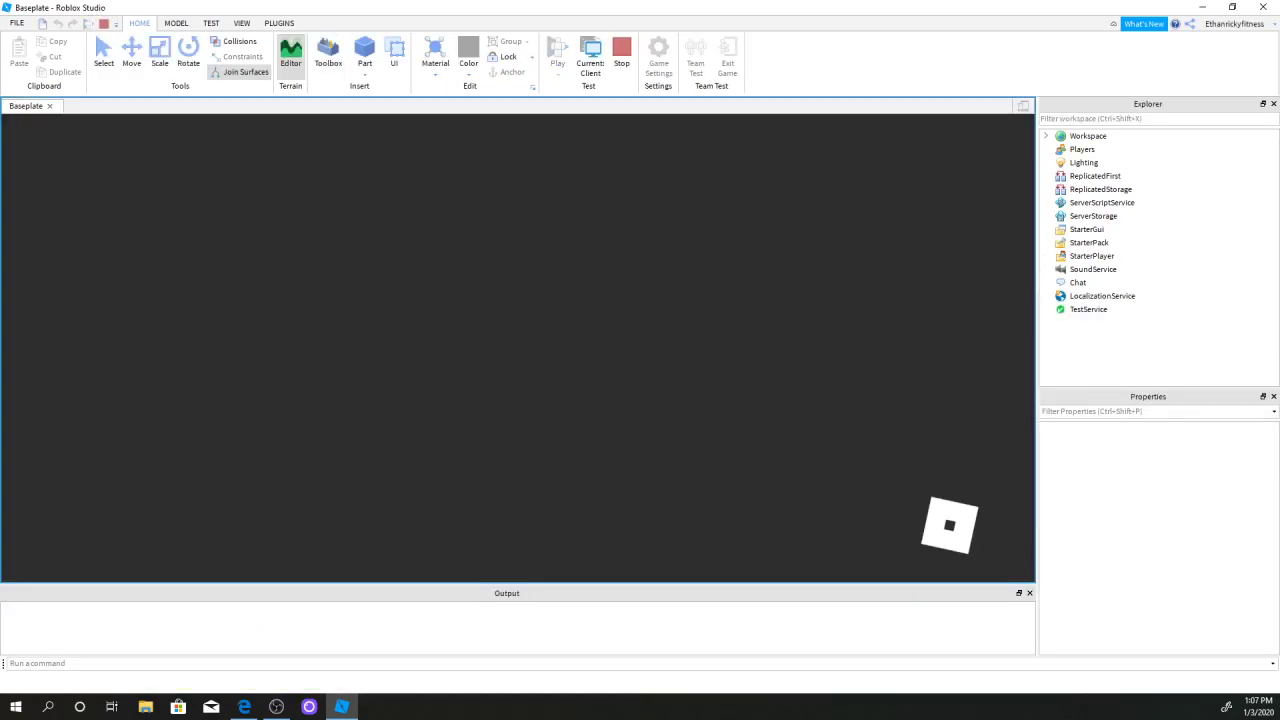
click(560, 50)
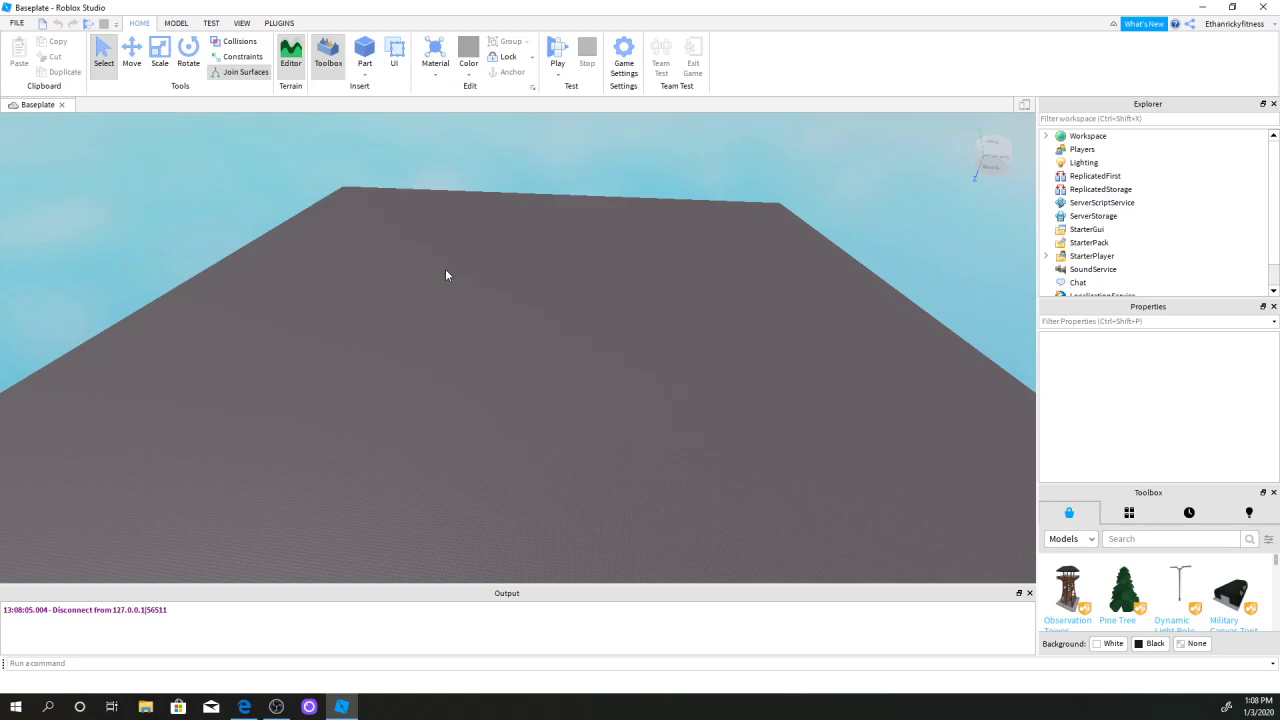
mouse_move(100, 8)
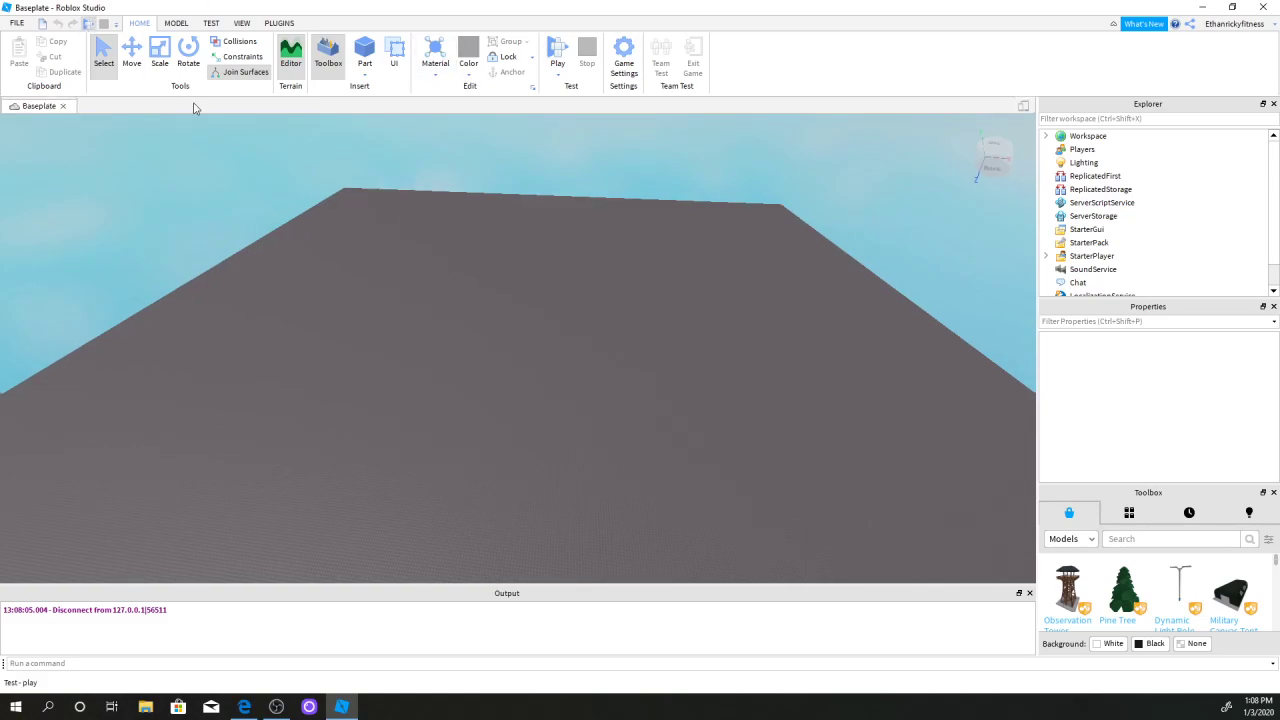
click(558, 50)
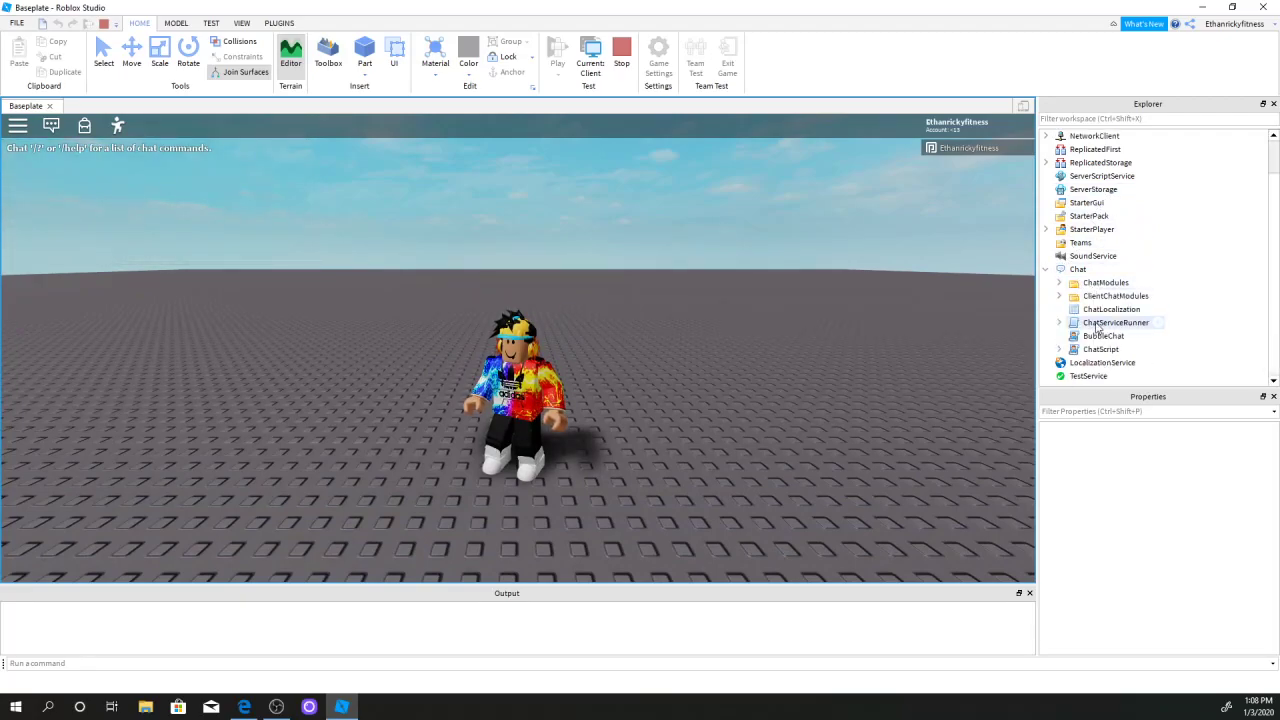
Step: Copy the ClientChatModules folder from the Chat service in the running game
click(1116, 296)
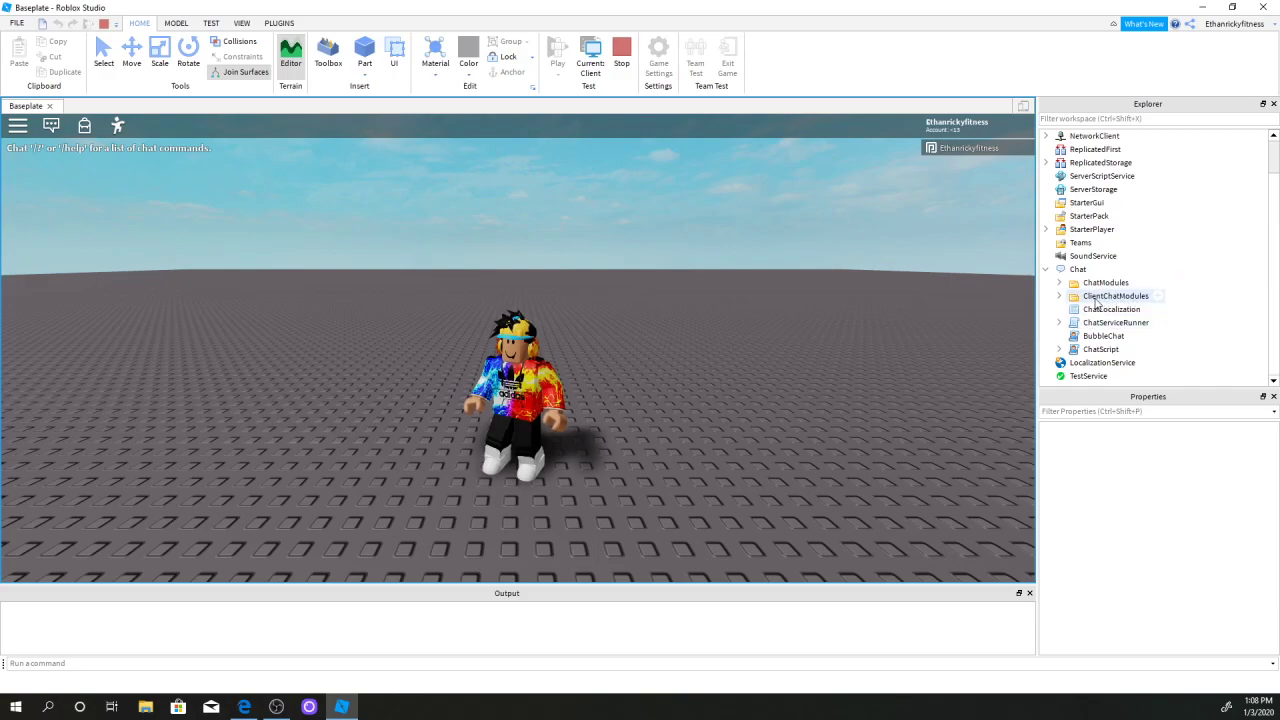
click(1114, 296)
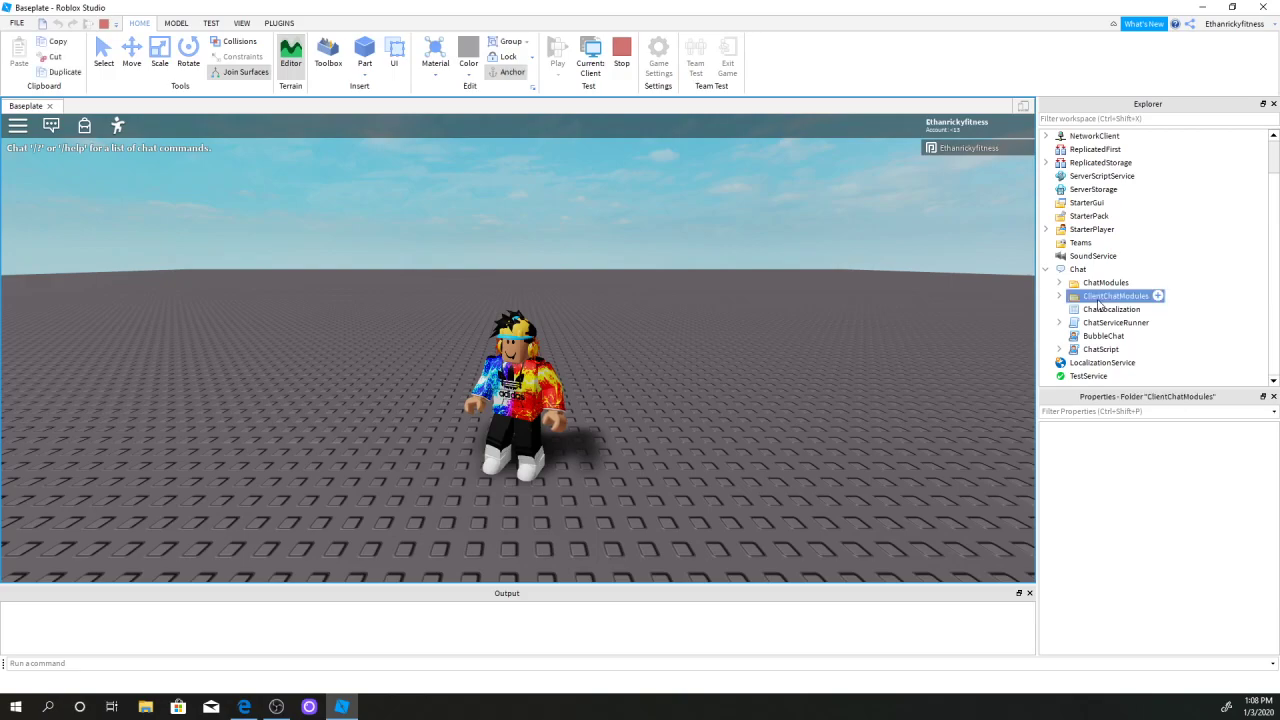
right_click(1108, 296)
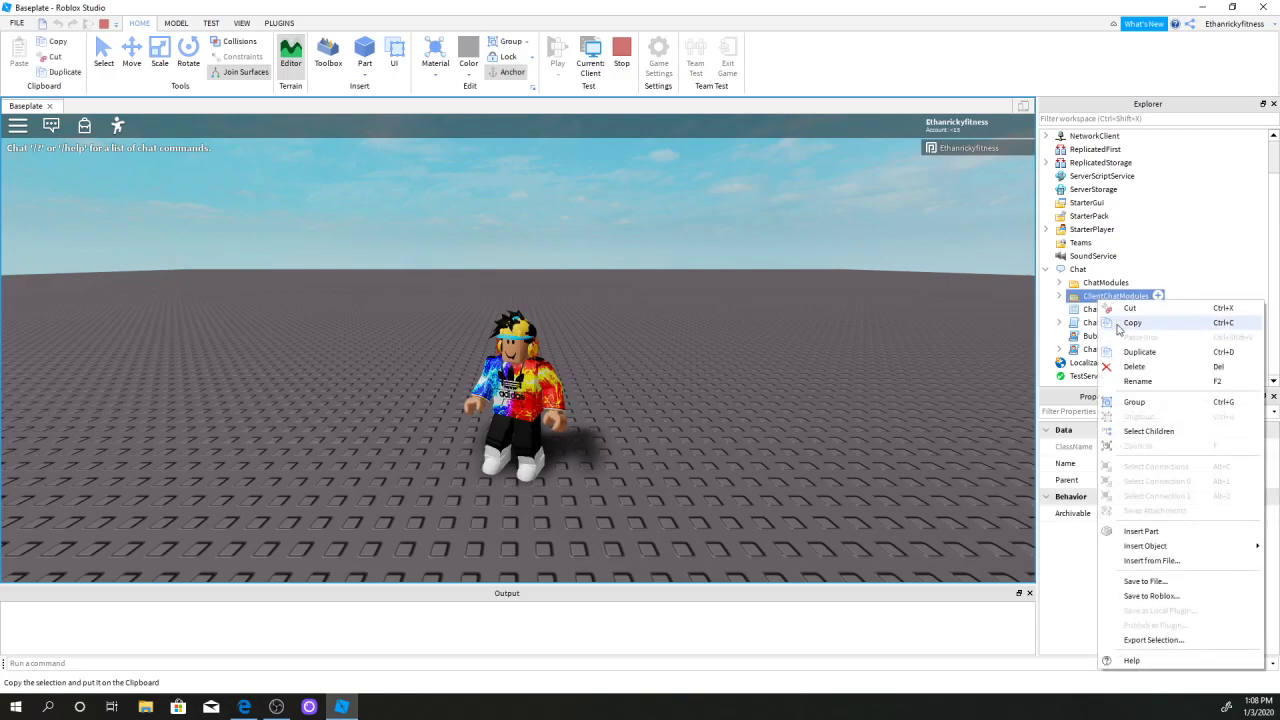
click(1128, 328)
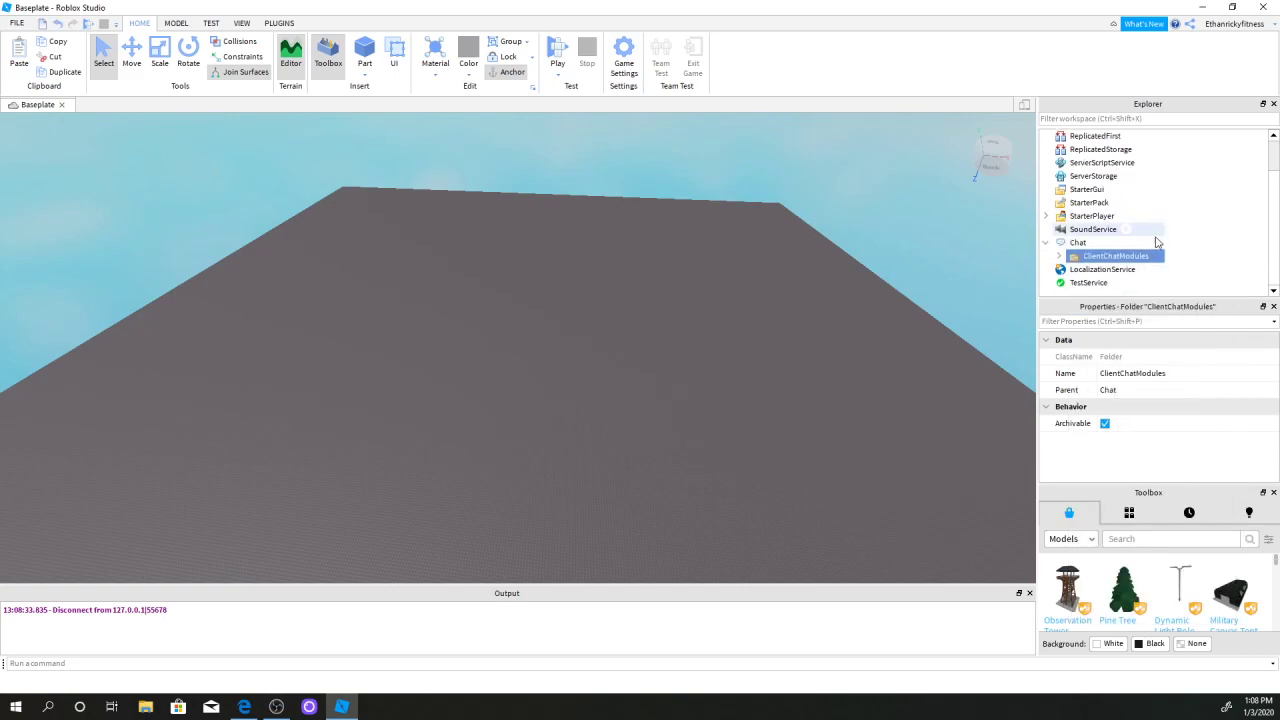
Step: Open the ChatSettings module from the pasted ClientChatModules folder in the script editor
click(1060, 256)
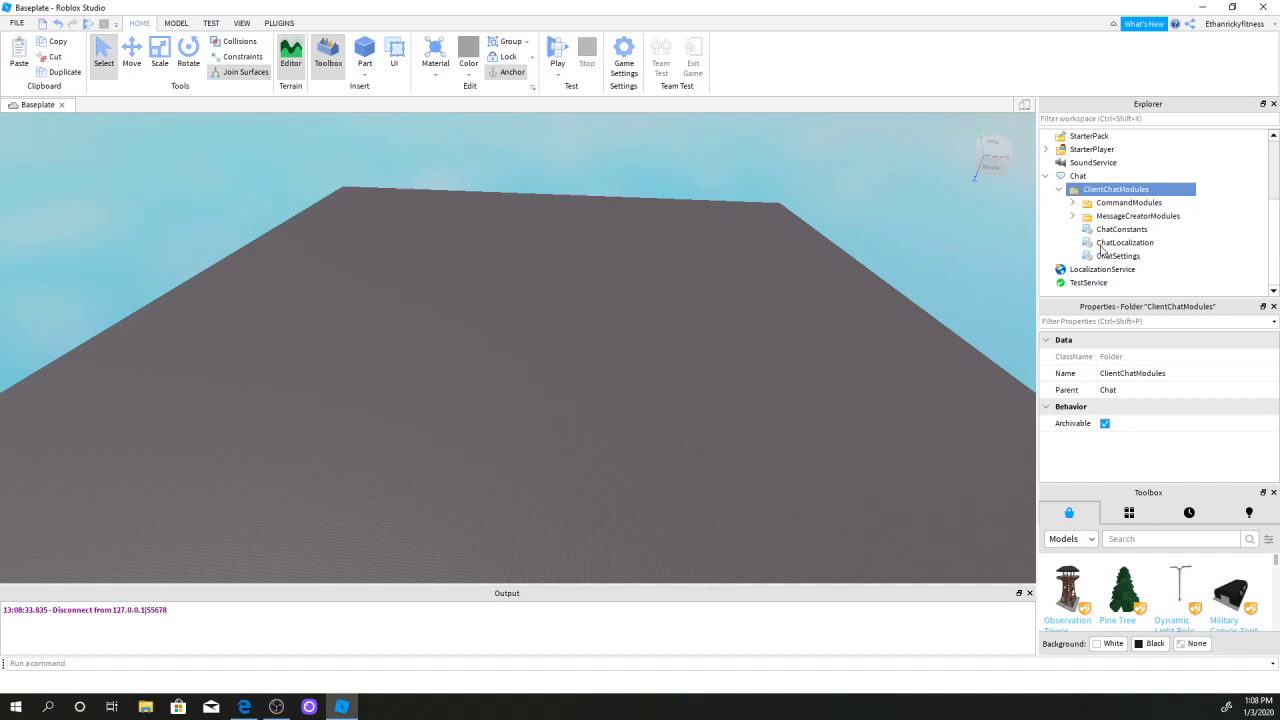
click(1116, 256)
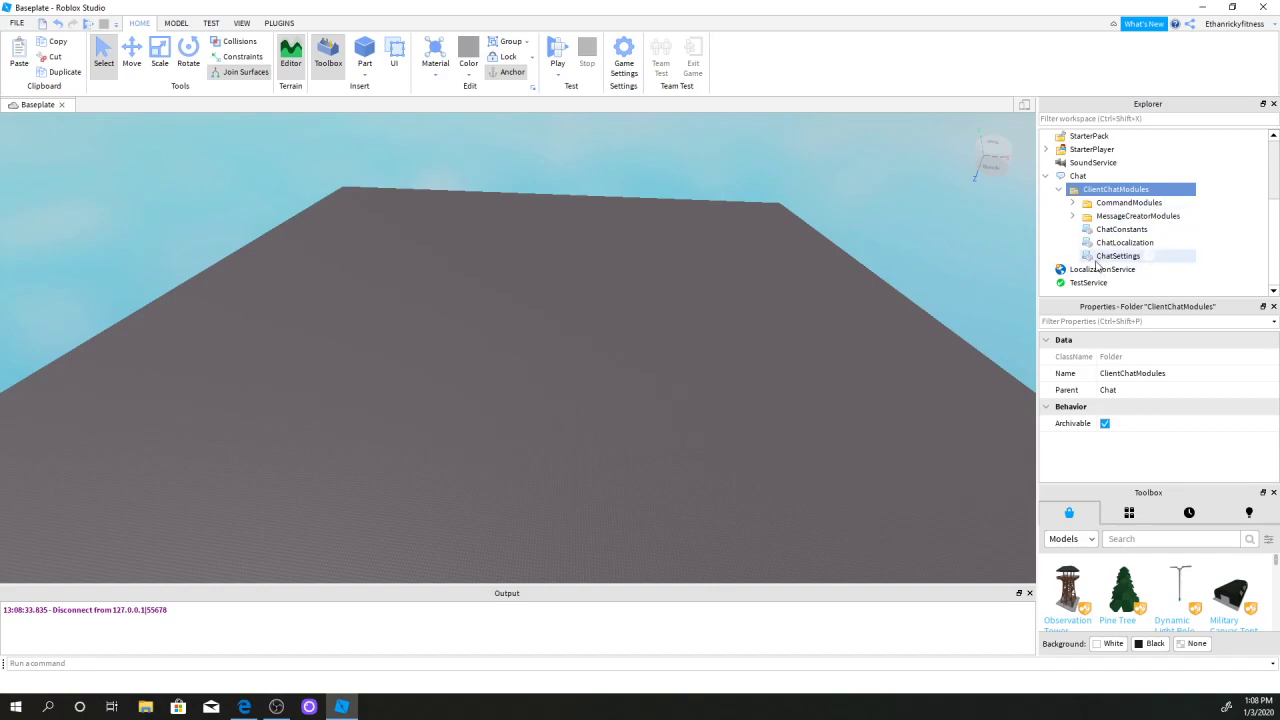
double_click(1116, 256)
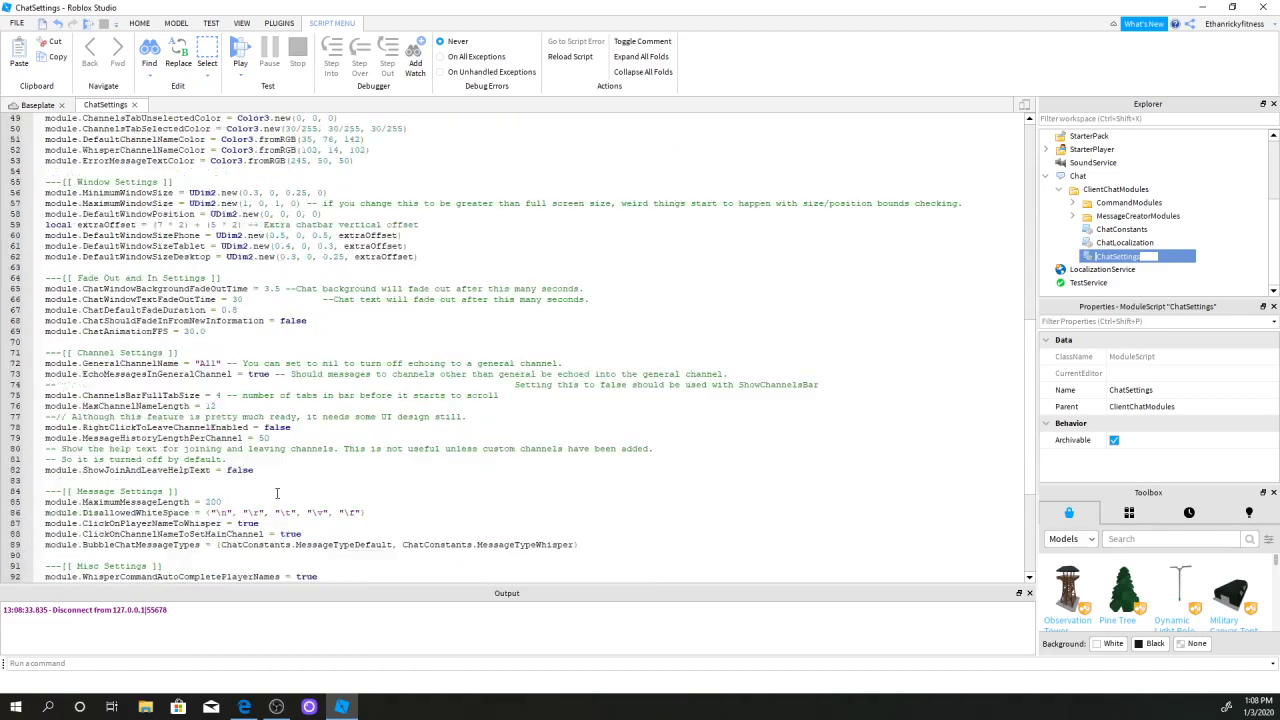
Step: Set BubbleChatEnabled to true and ClassicChatEnabled to false, then return to the Baseplate scene
scroll(up, 3)
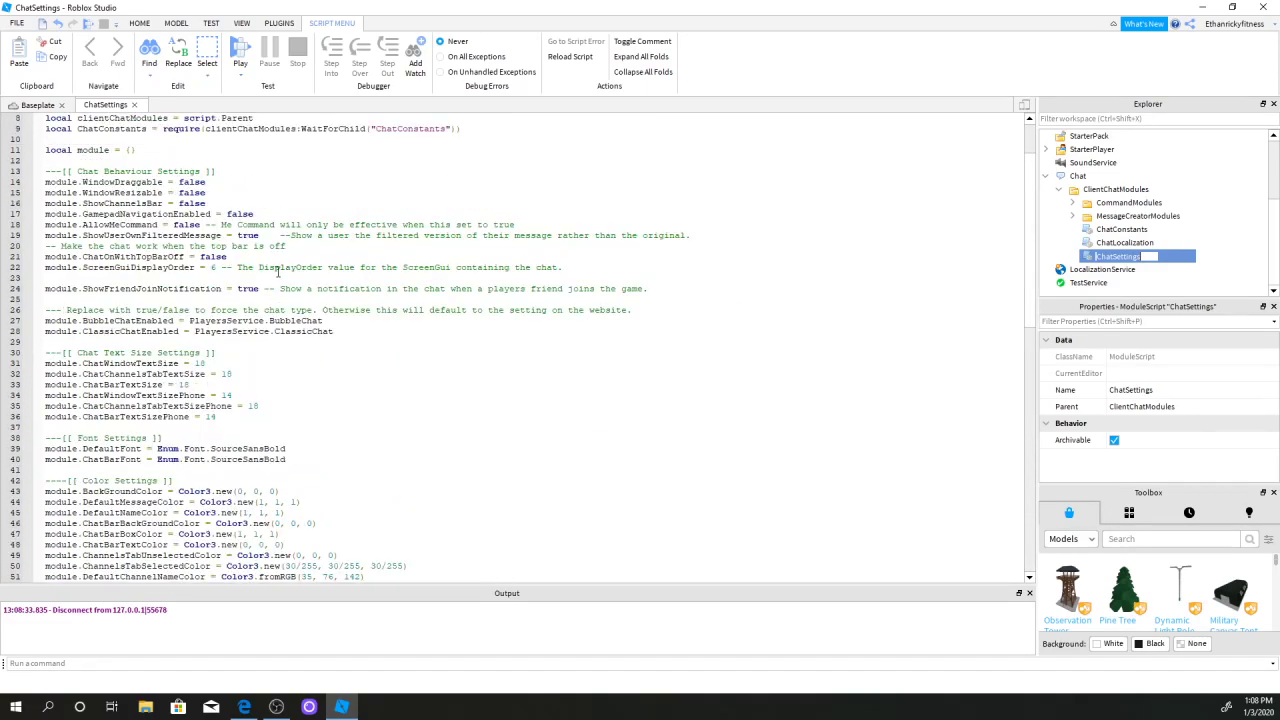
scroll(up, 3)
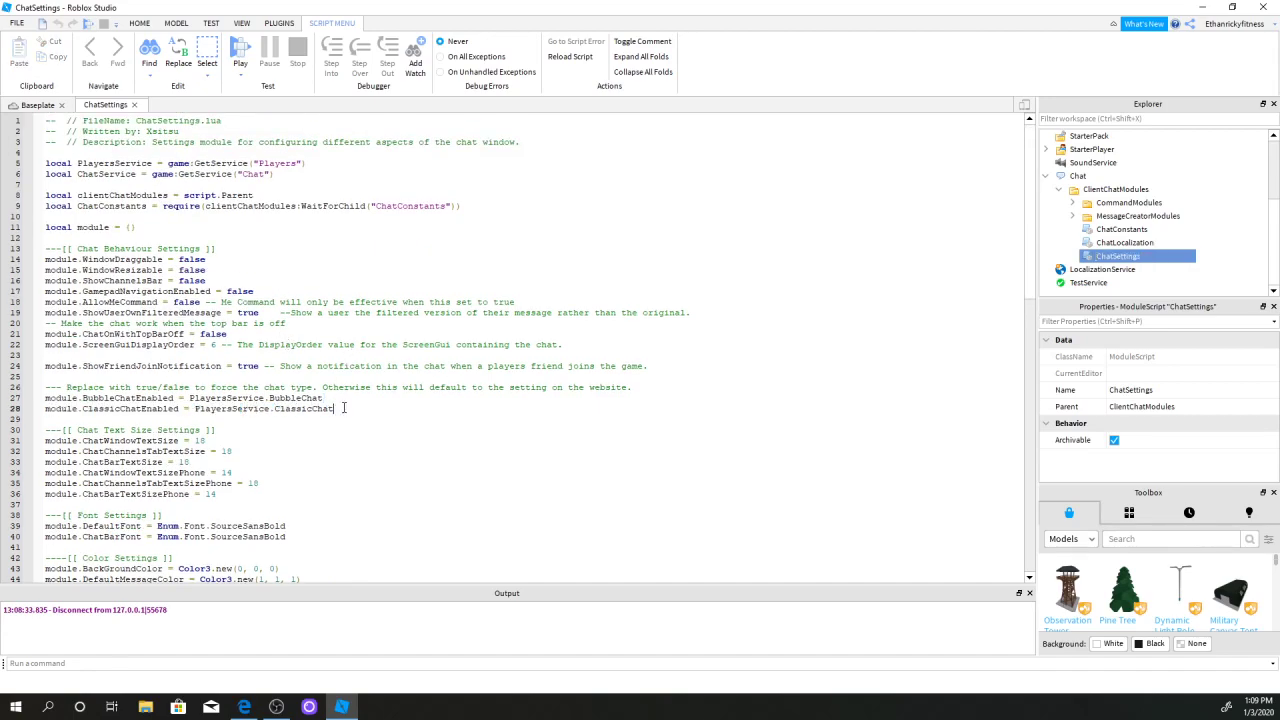
drag(194, 398, 336, 408)
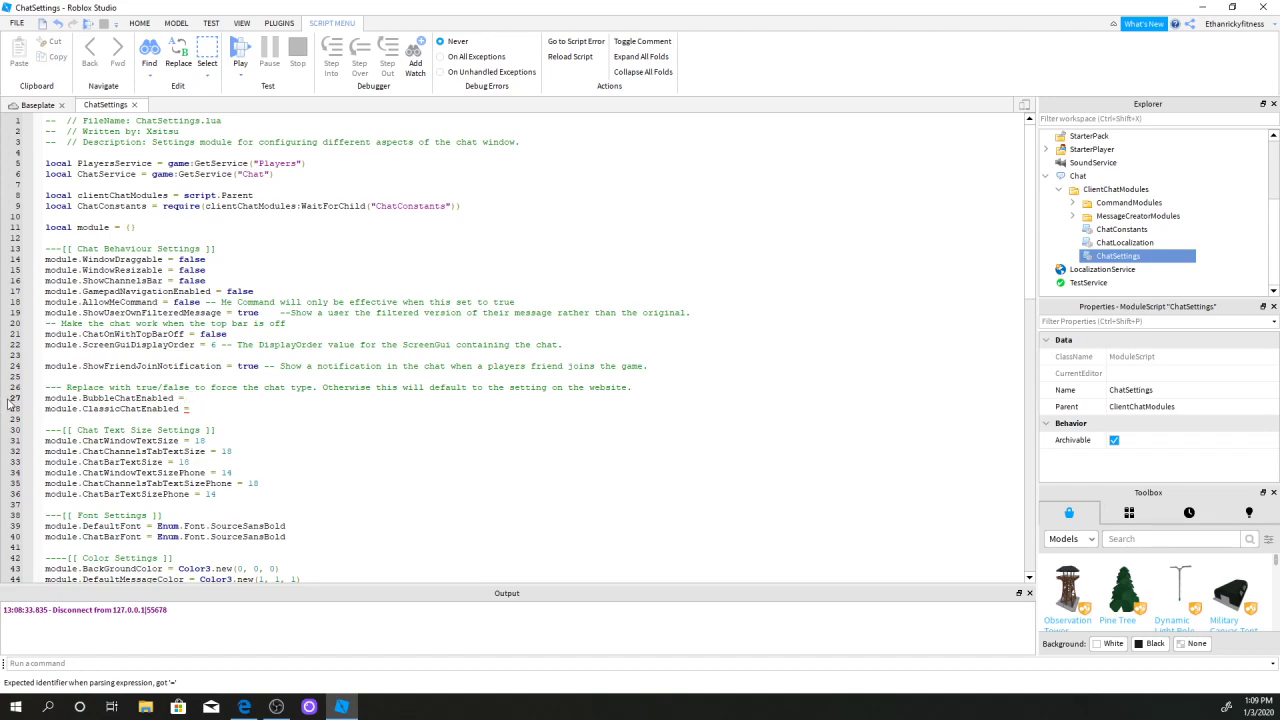
text(true)
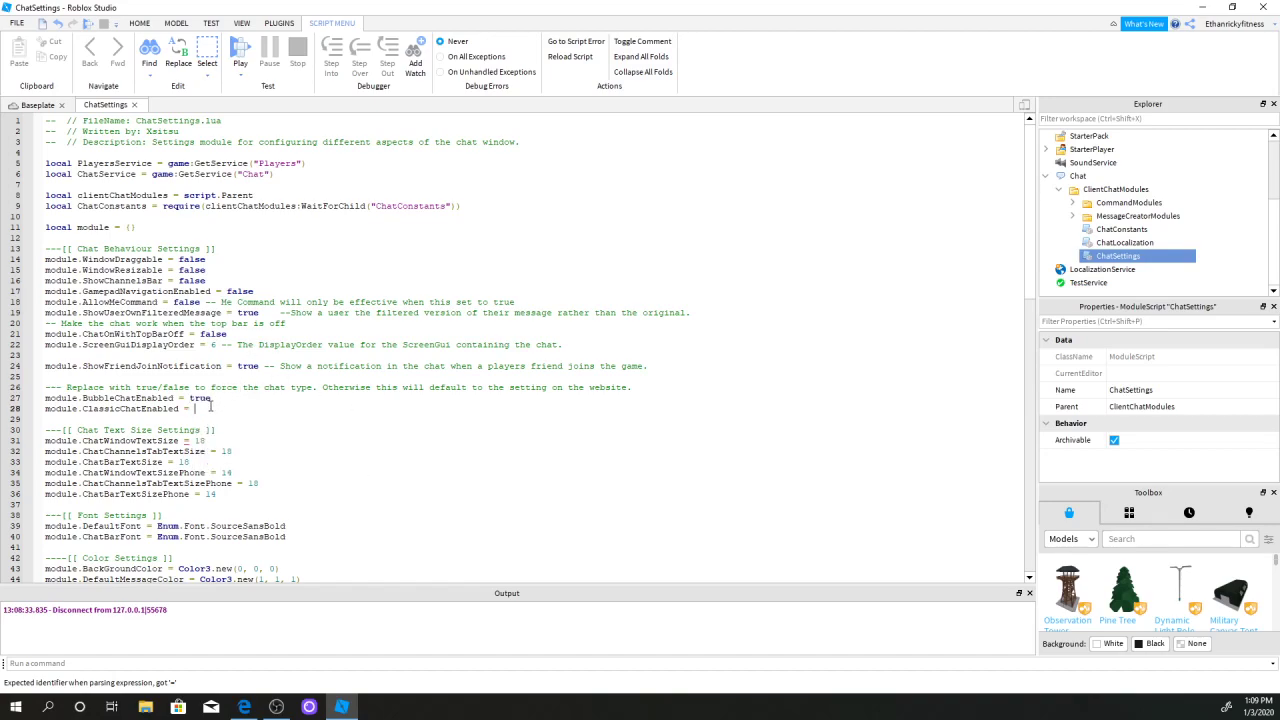
text(fa)
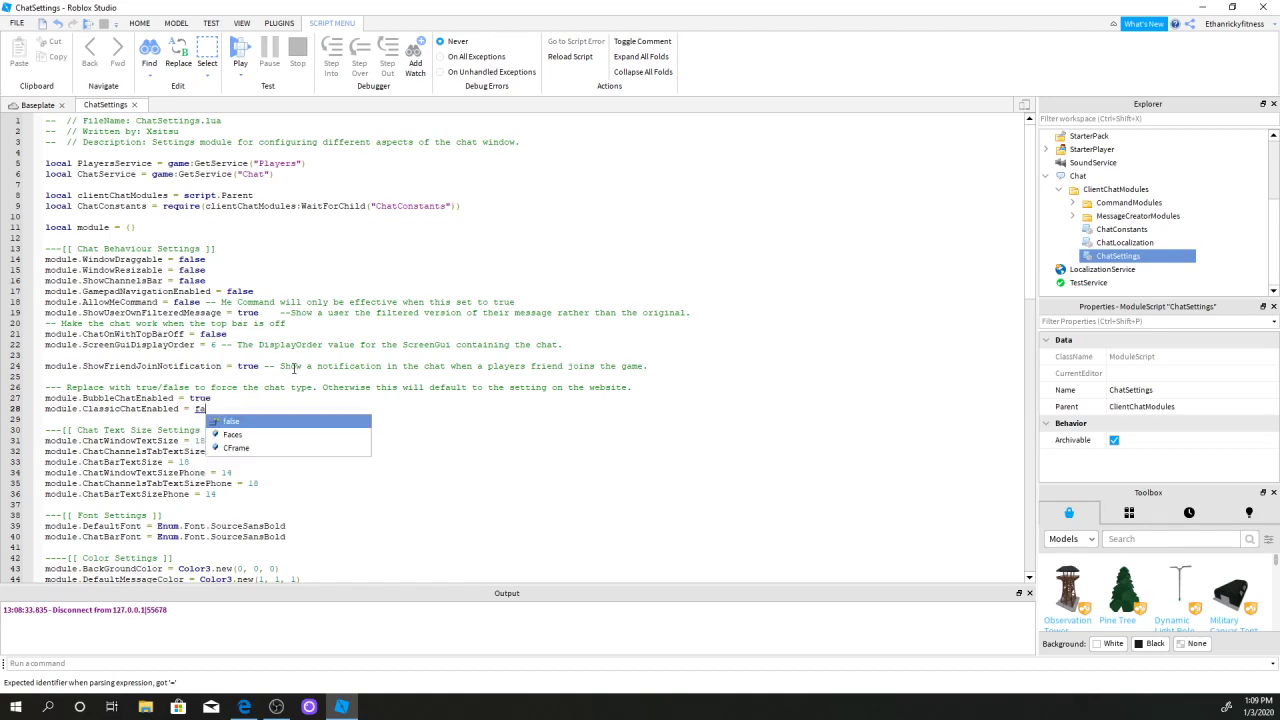
text(false)
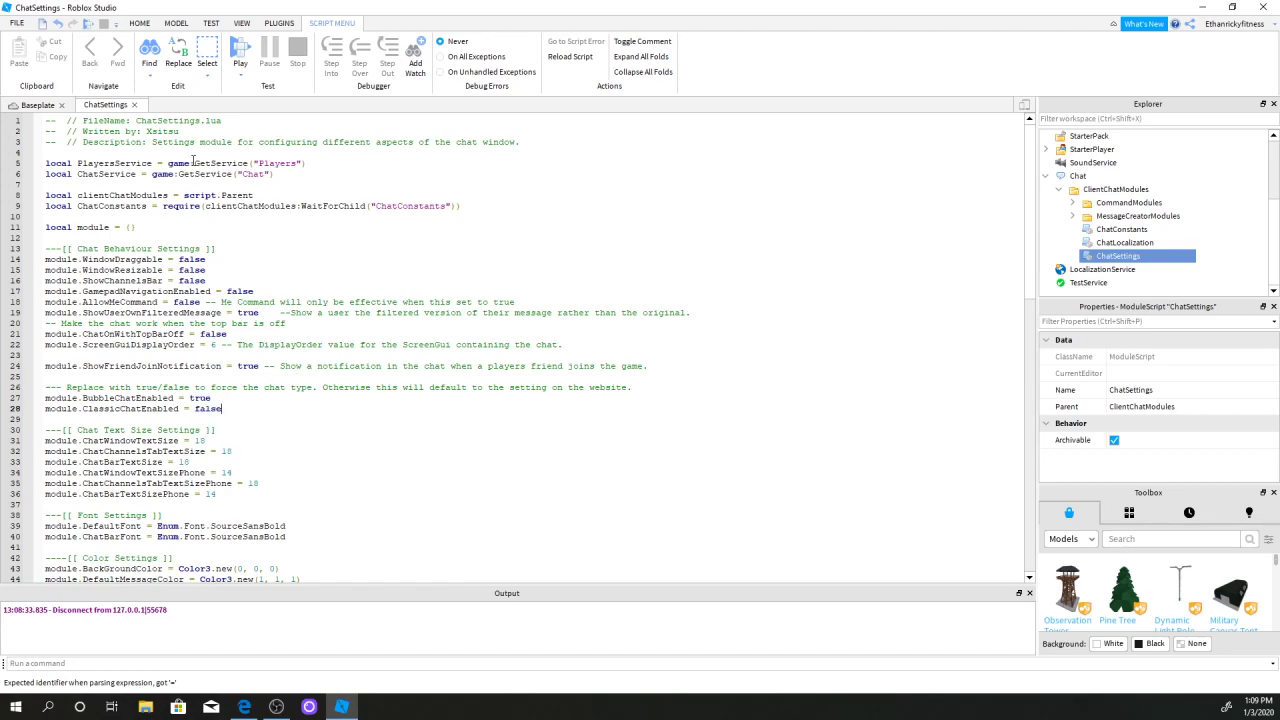
click(40, 104)
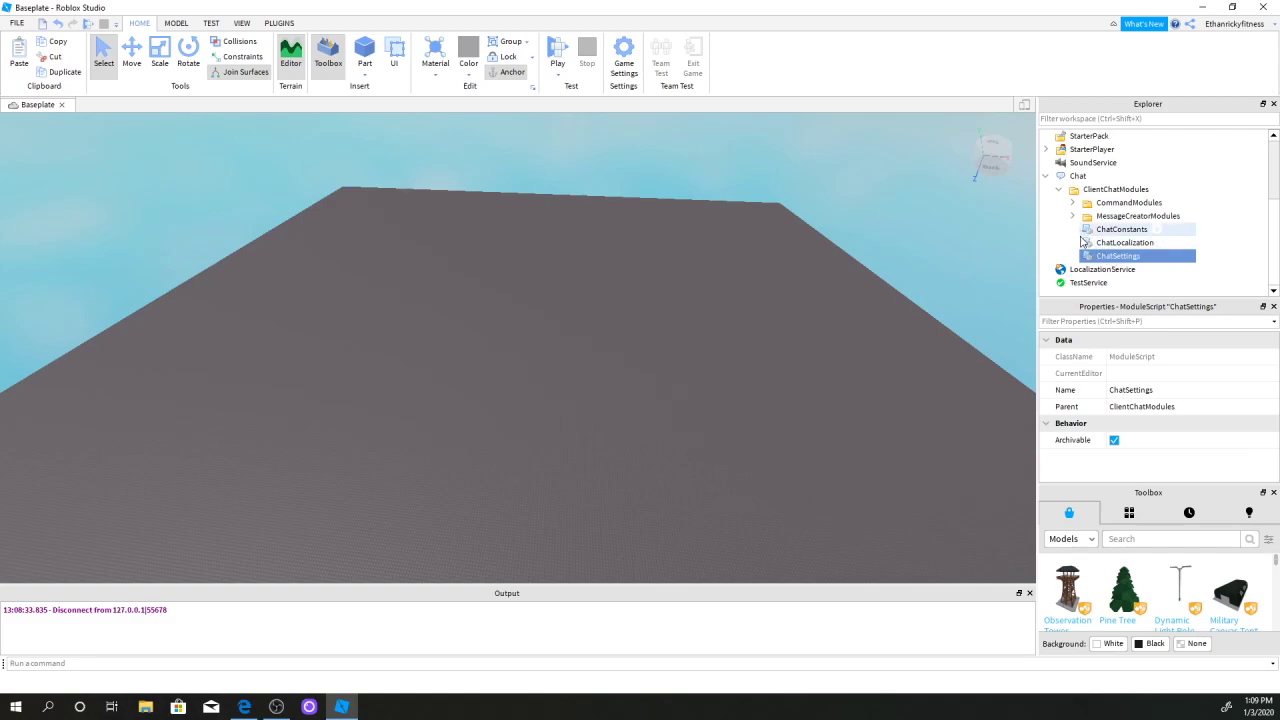
Step: Select the other ClientChatModules modules, collapse Chat, and start a new play test
click(1124, 242)
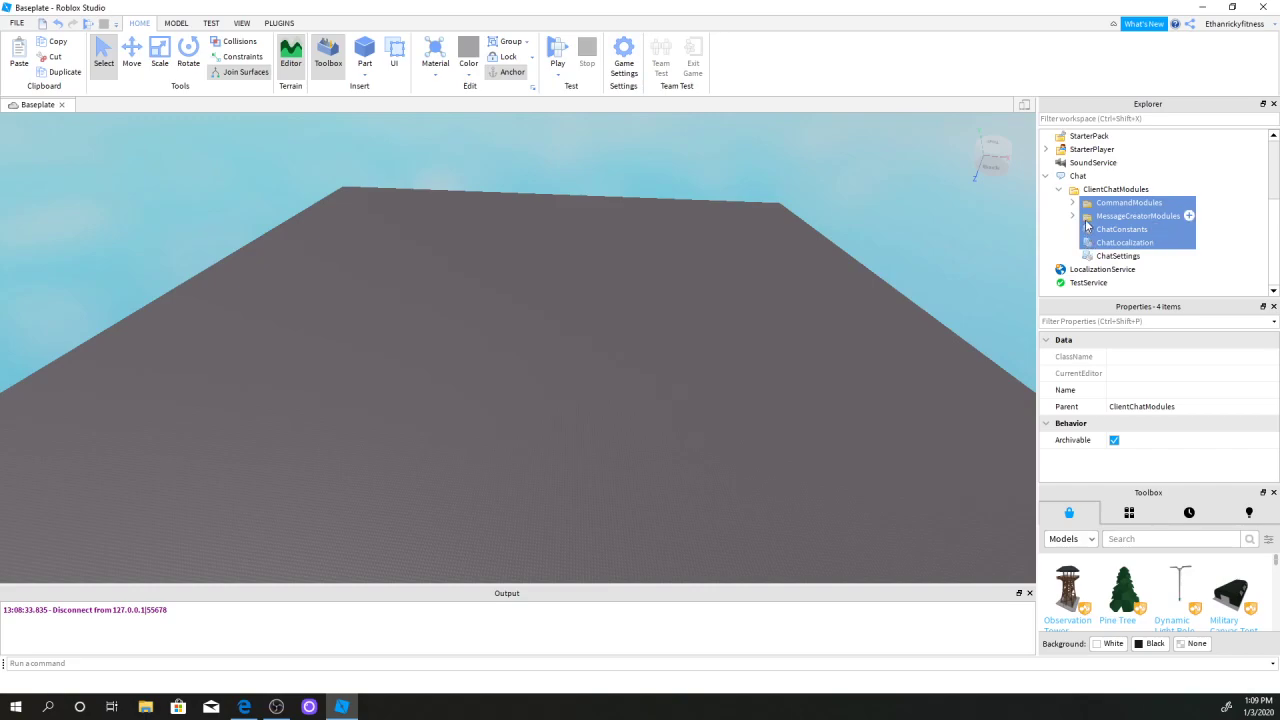
click(1116, 188)
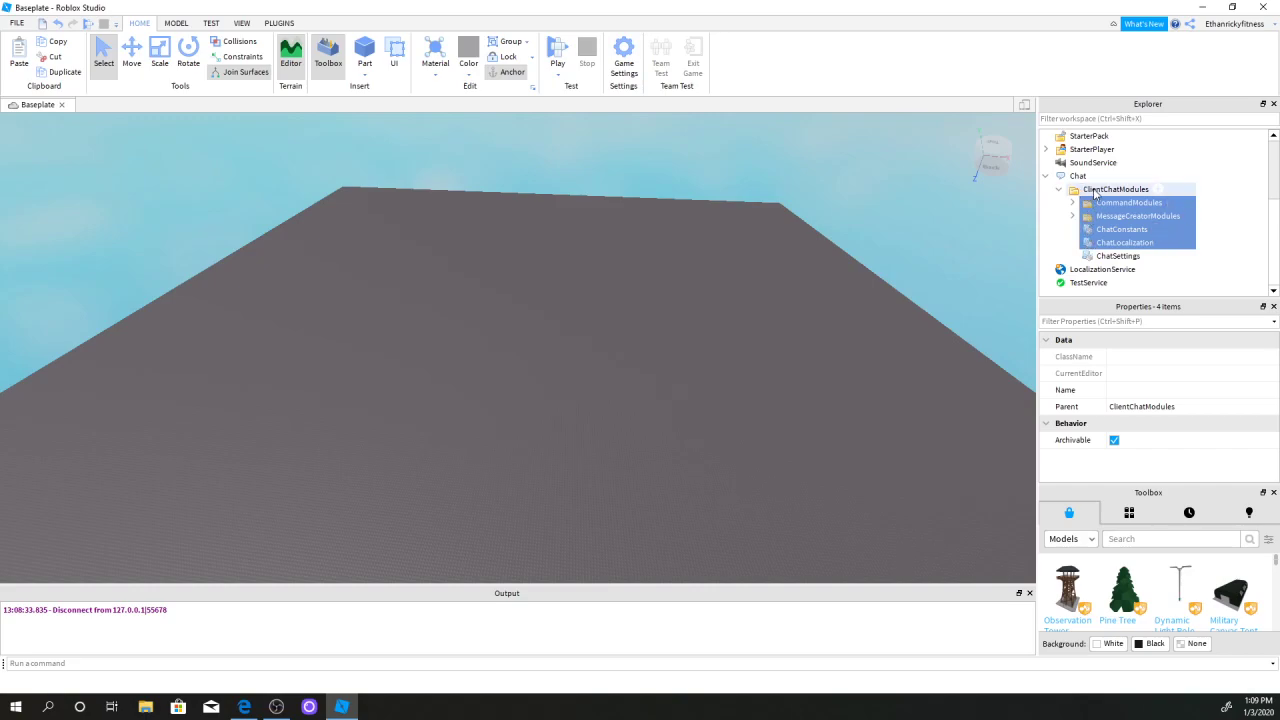
click(1124, 242)
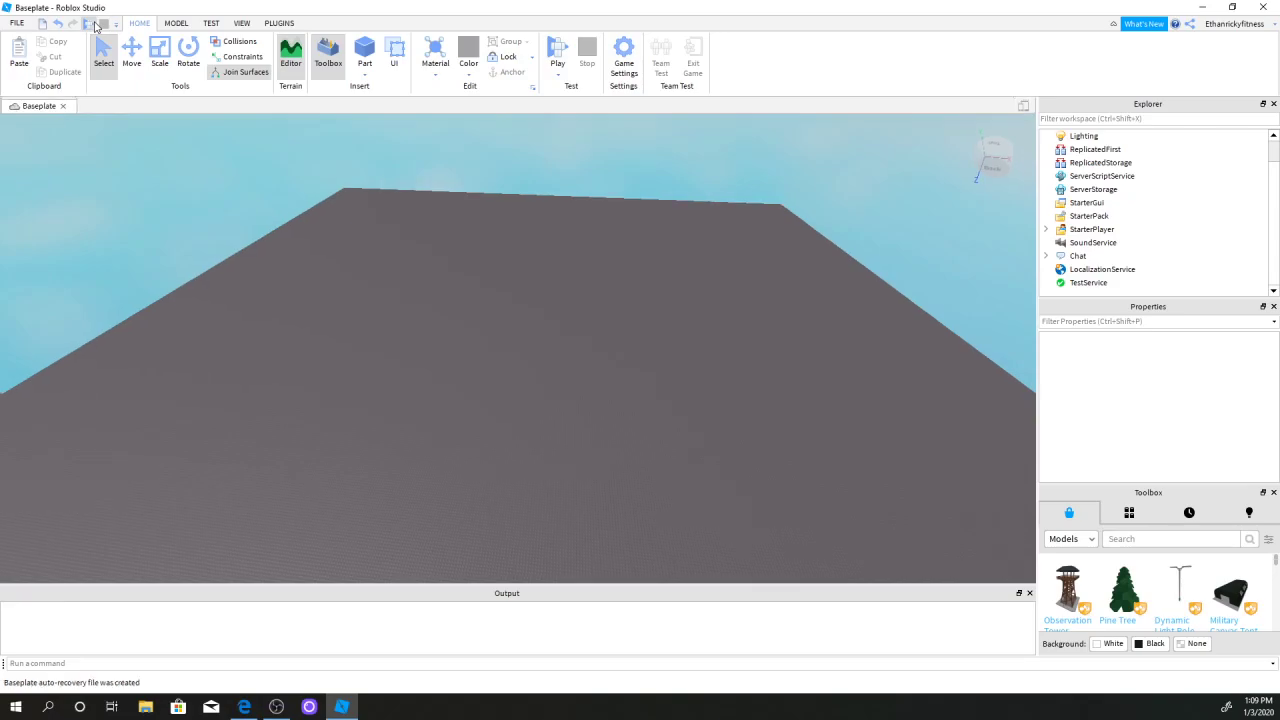
click(556, 50)
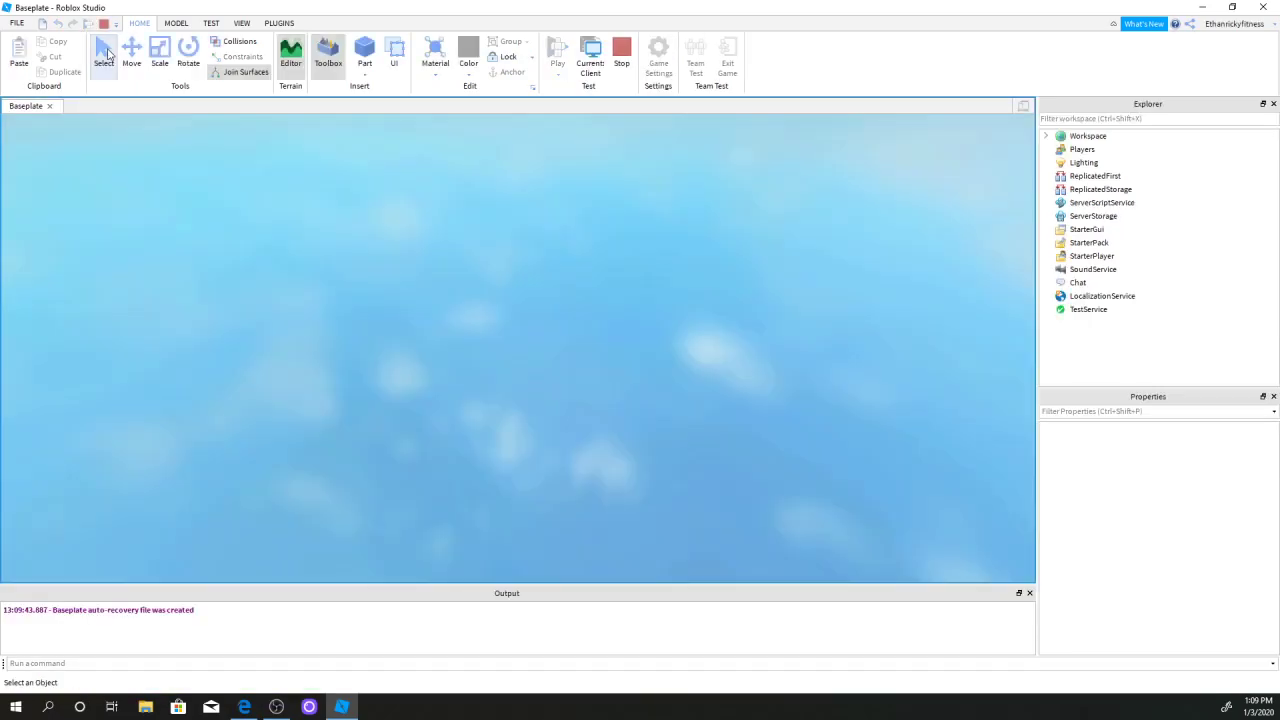
Step: Send a 'Hello!' chat message in the play test so it shows as a bubble above the avatar
click(564, 50)
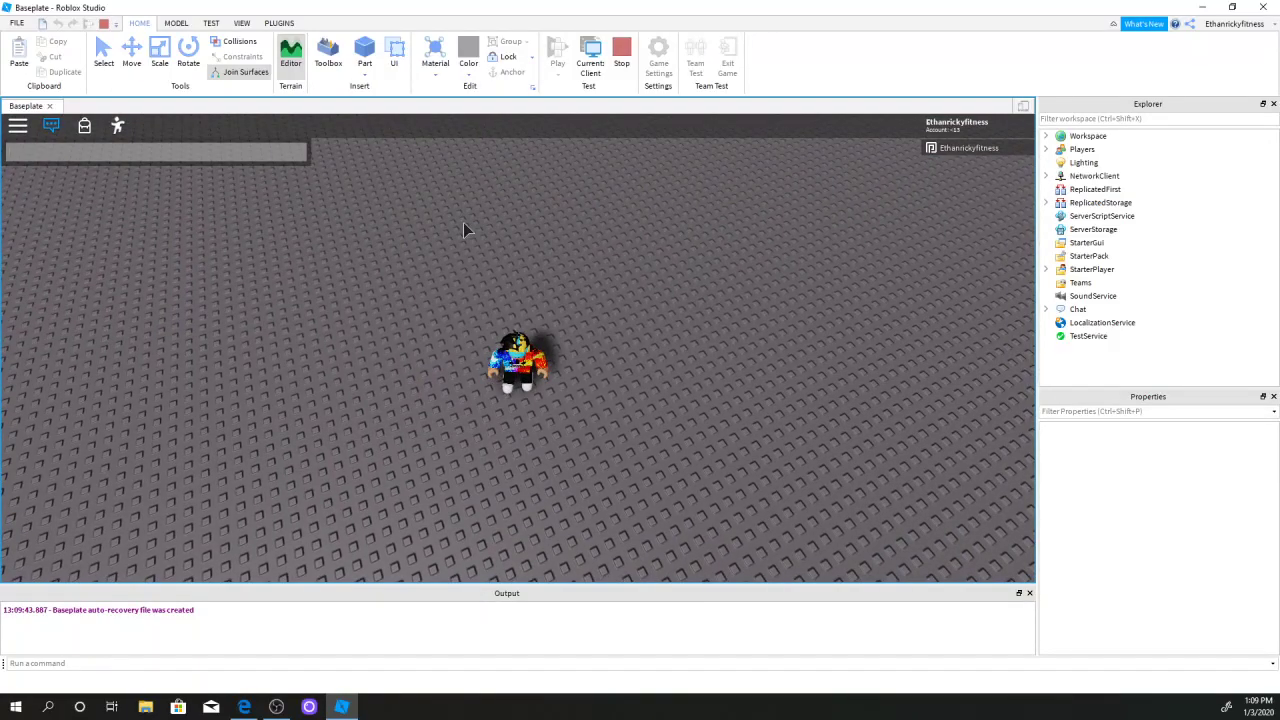
text(Hello-)
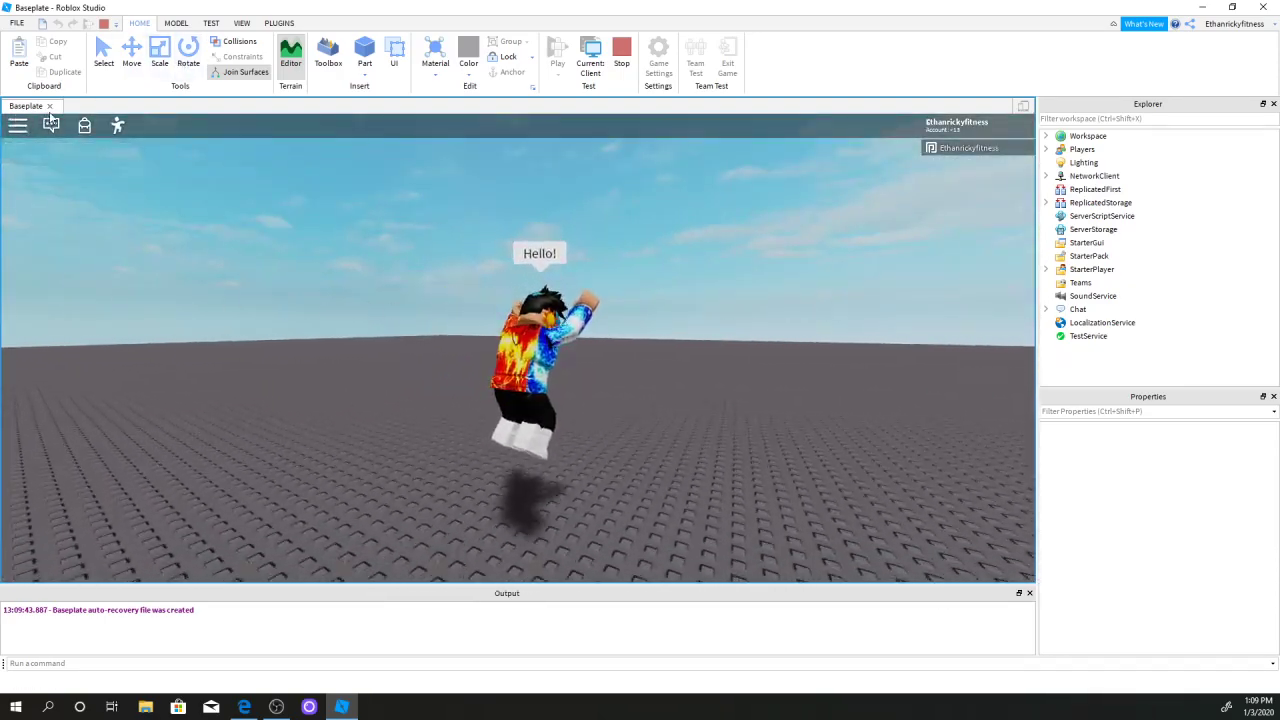
click(48, 126)
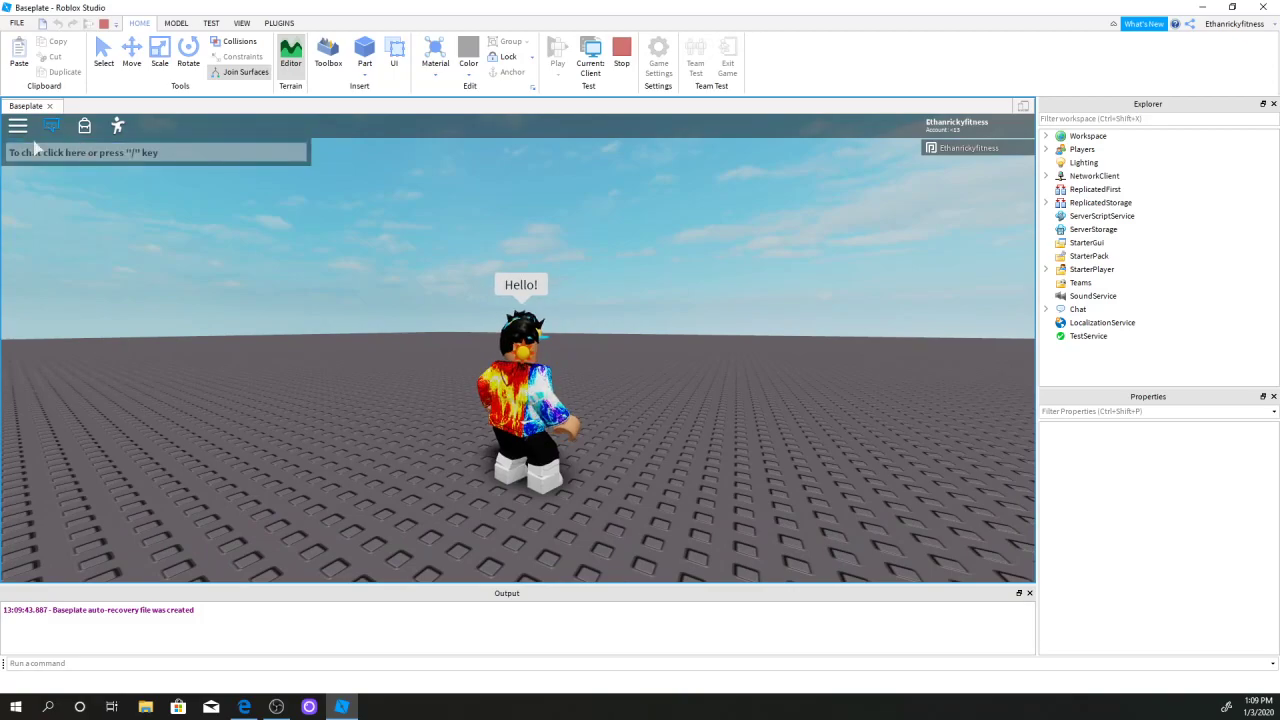